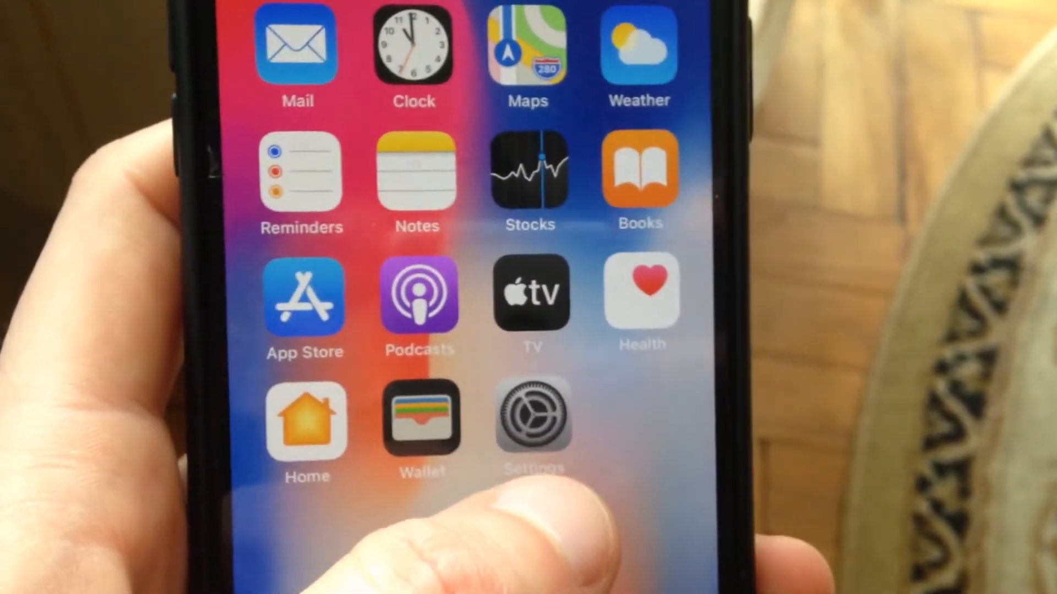
Launch Settings from the home screen and reach the Wi-Fi page with Wi-Fi off
click(533, 421)
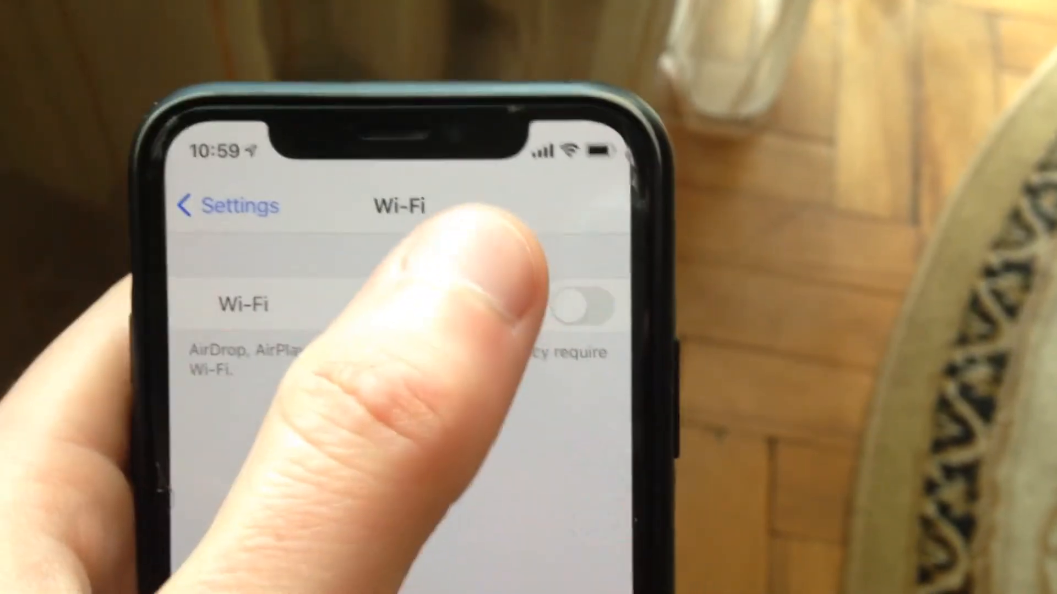
Switch Wi-Fi back on, then browse the General page down to Reset and Shut Down
click(215, 206)
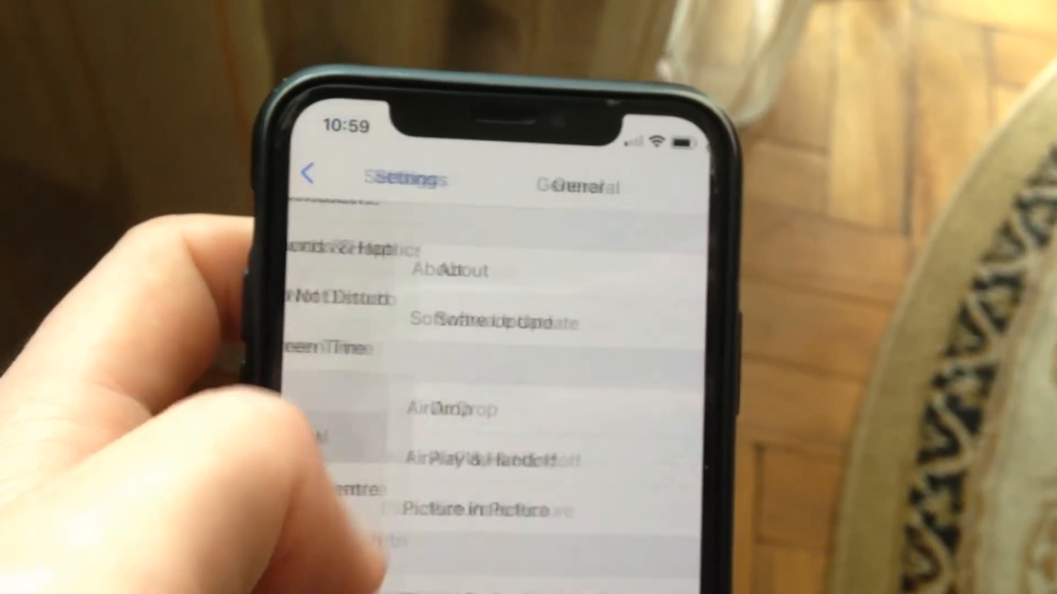
scroll(down, 3)
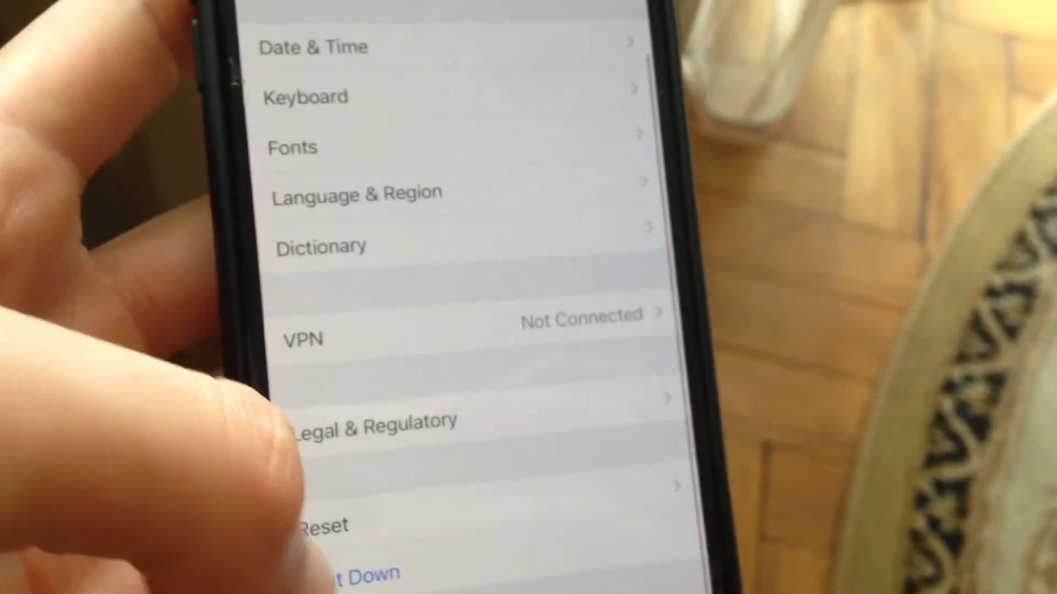
scroll(down, 3)
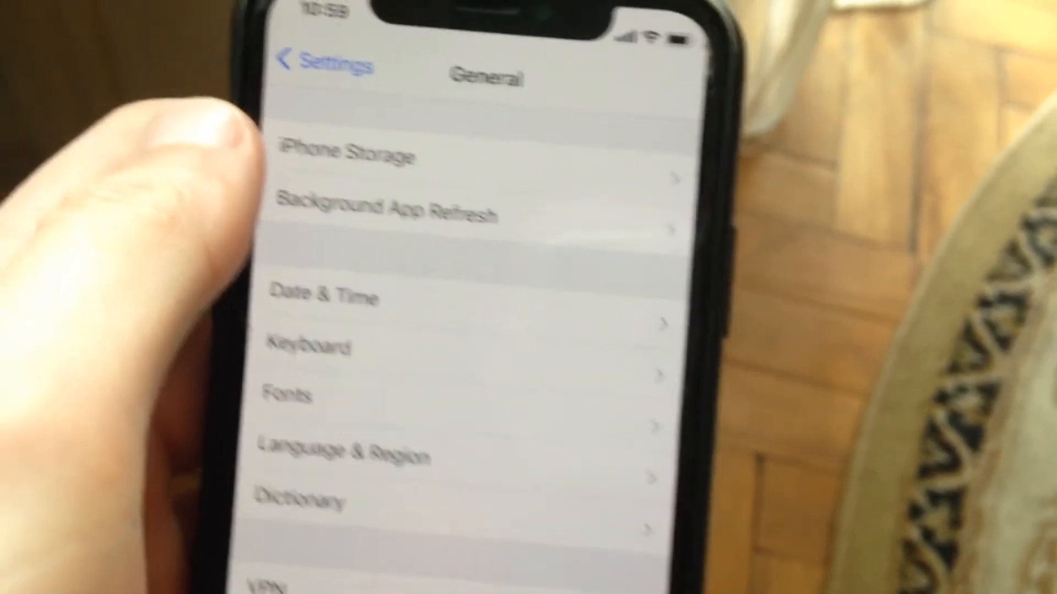